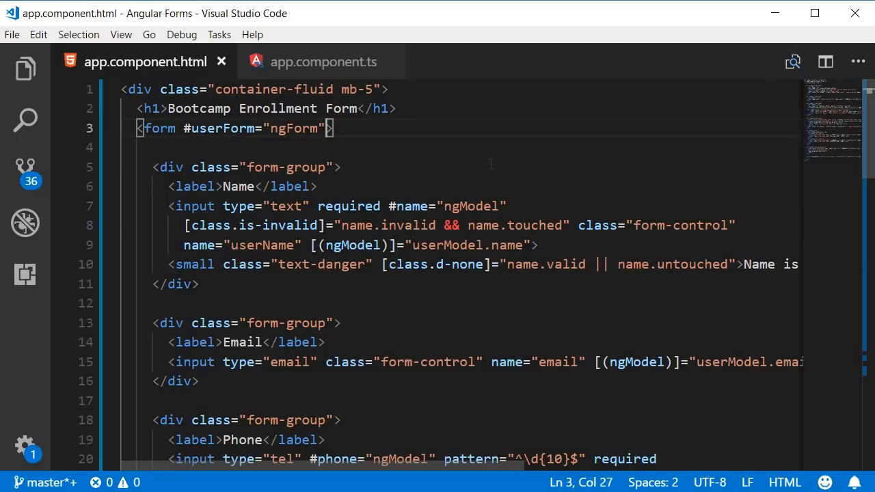
# Add novalidate and (ngSubmit)="onSubmit()" to the form tag in app.component.html.
pyautogui.write('novalidate')
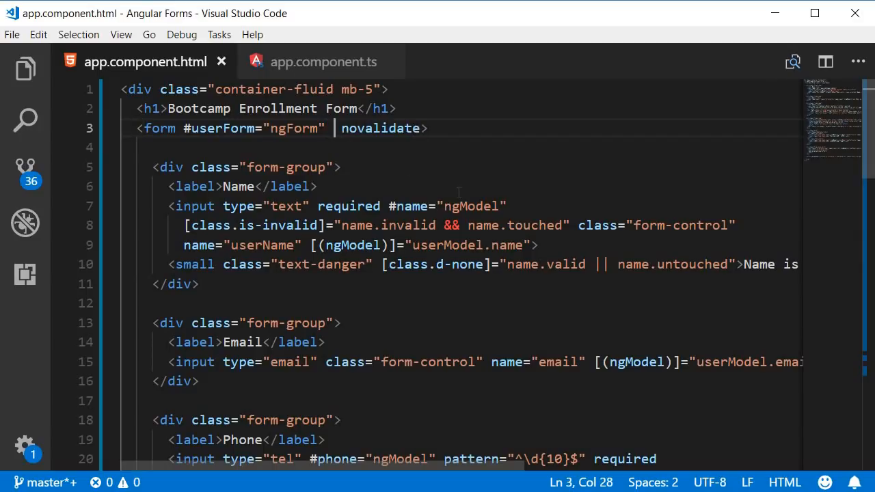
pyautogui.write('(ngSubmit)=')
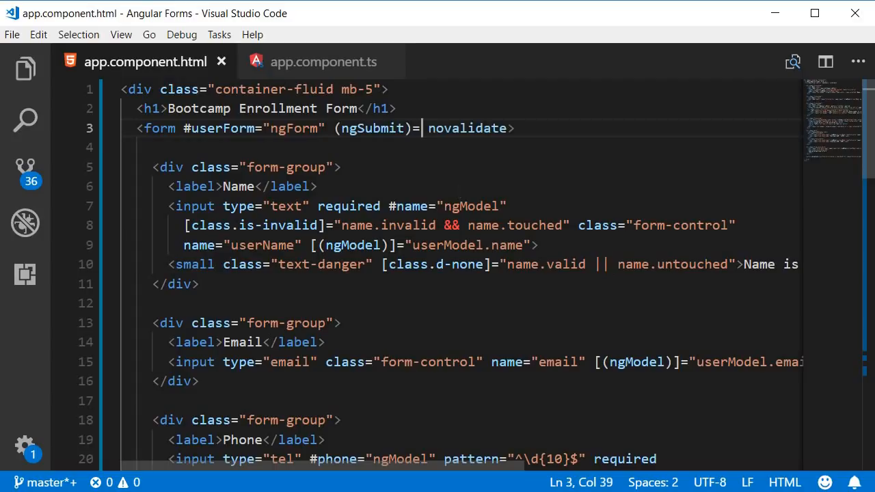
pyautogui.write('""')
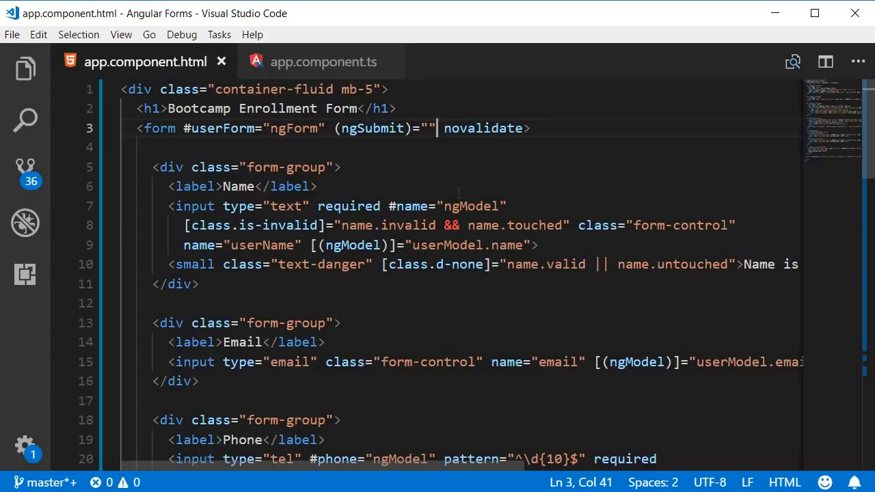
pyautogui.write('on')
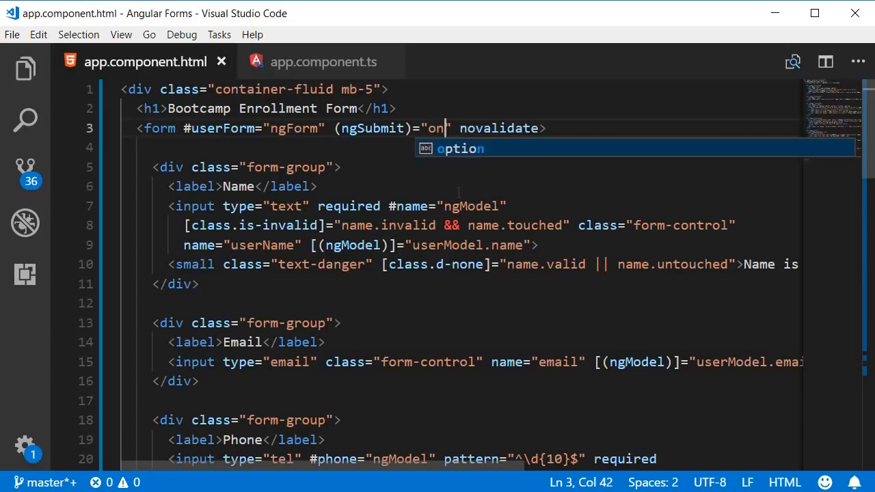
pyautogui.write('Submit()')
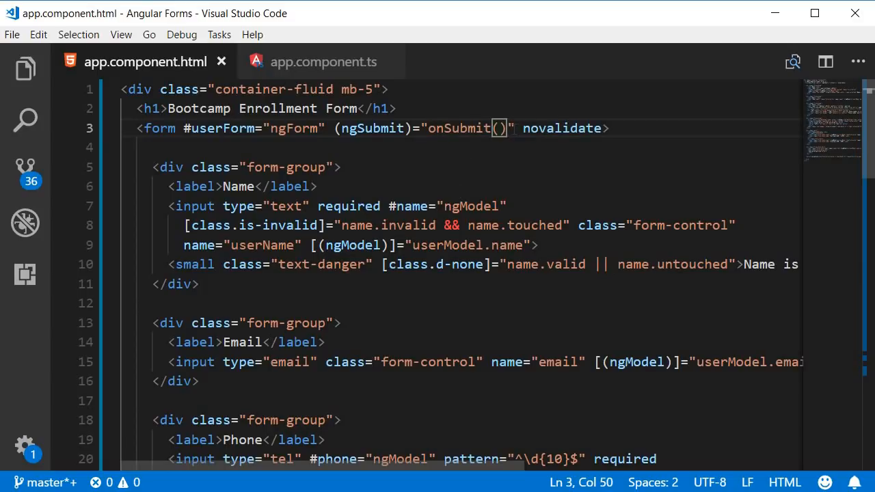
pyautogui.click(323, 62)
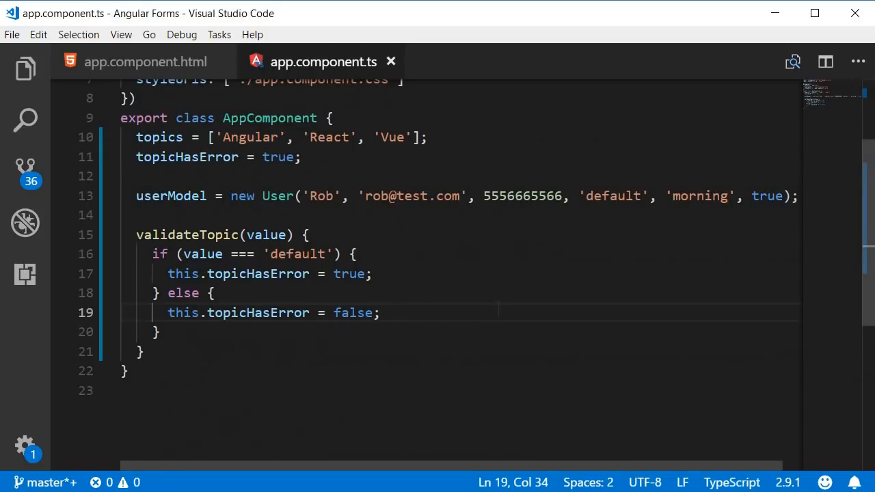
# Add an onSubmit() method to AppComponent containing console.log(this.userModel).
pyautogui.scroll(-3)
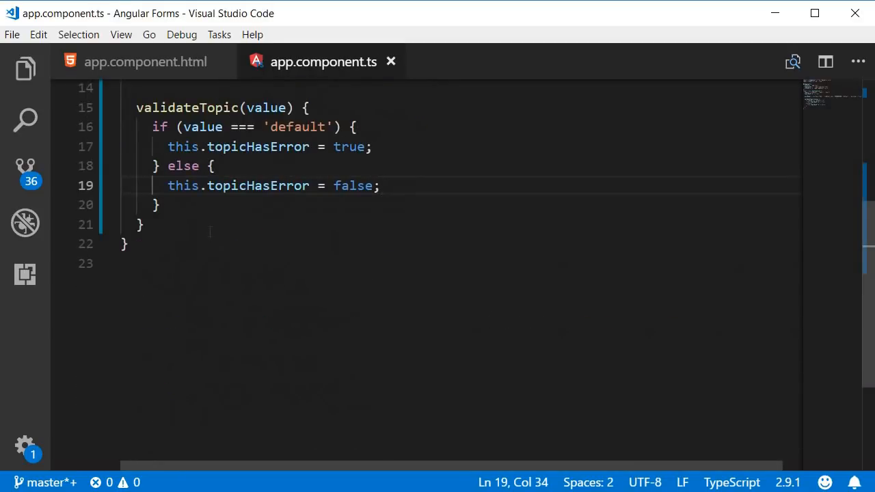
pyautogui.write('onSubmit() {')
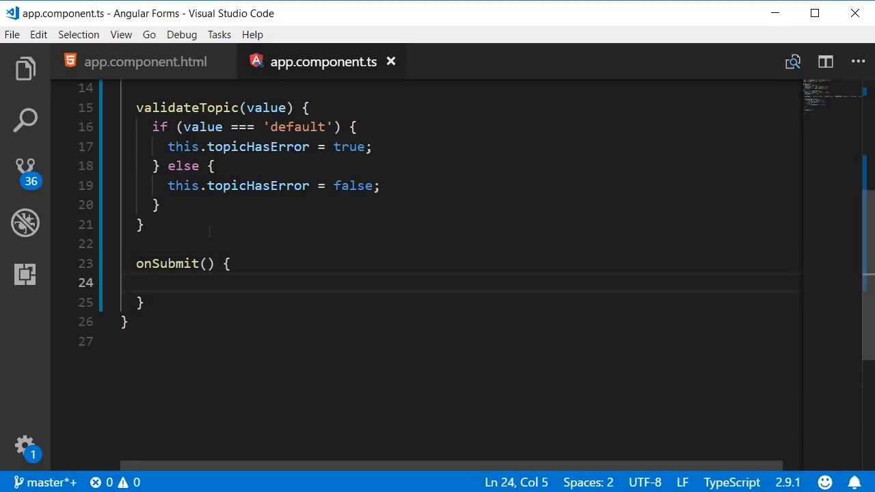
pyautogui.write('console.')
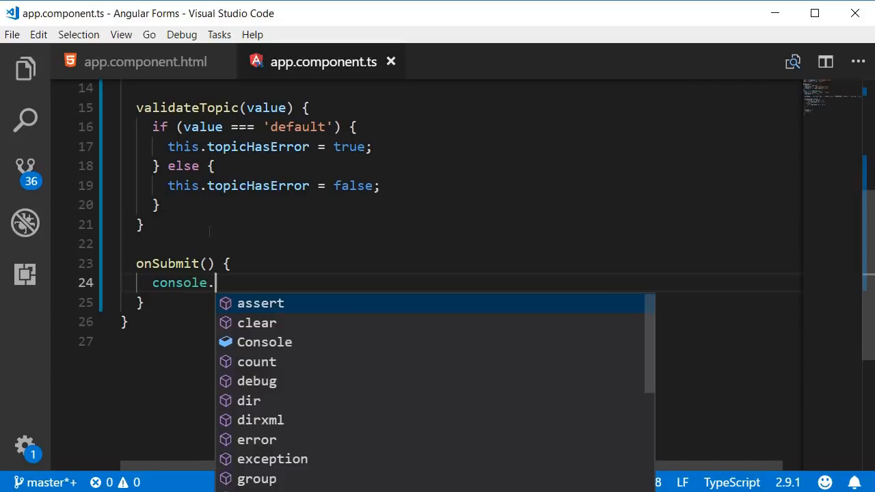
pyautogui.write('log(this.')
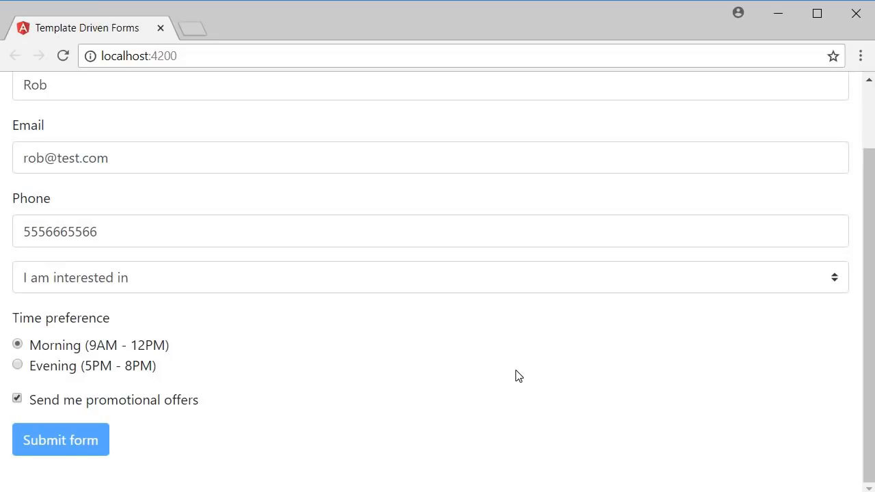
# Open DevTools with F12 and submit the form to log the User object.
pyautogui.press('F12')
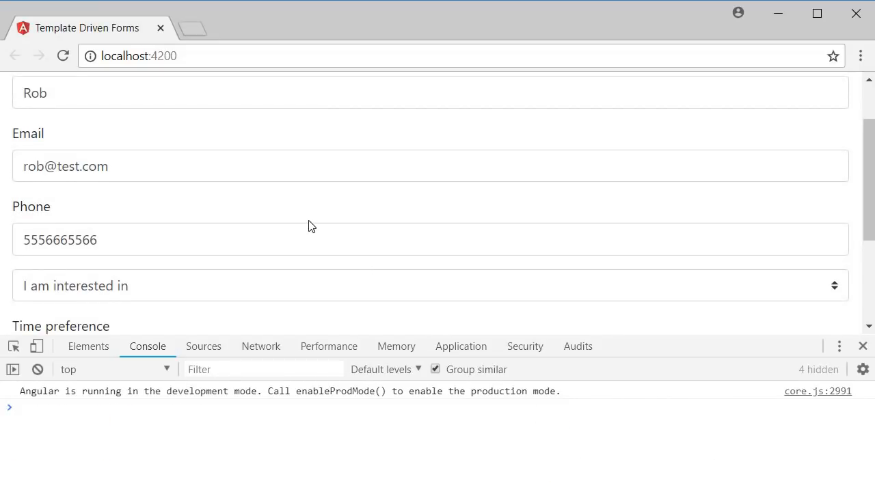
pyautogui.click(430, 285)
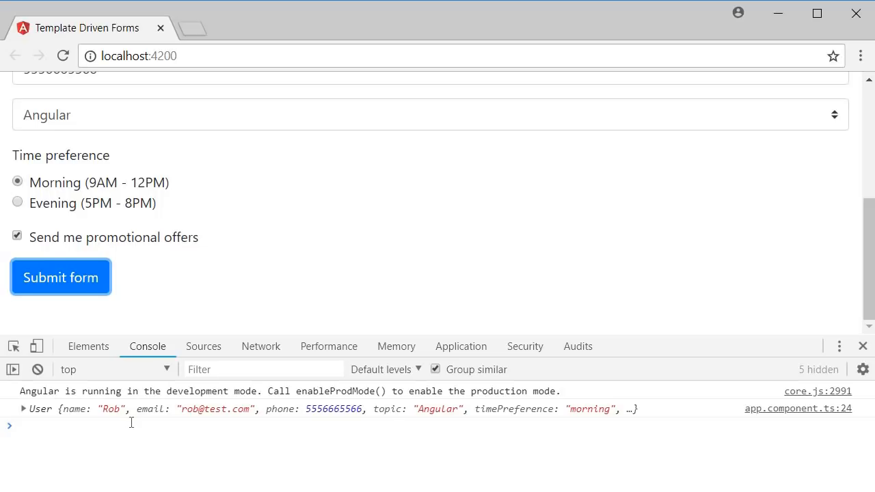
pyautogui.moveTo(185, 431)
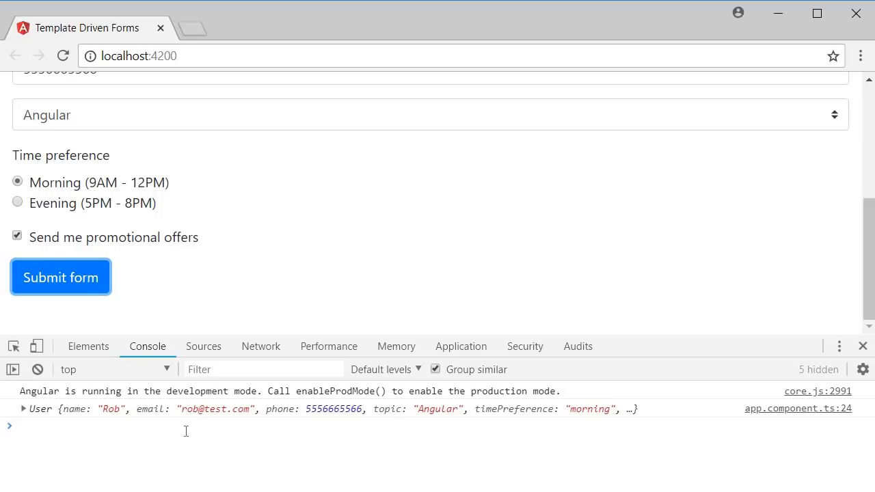
pyautogui.moveTo(236, 446)
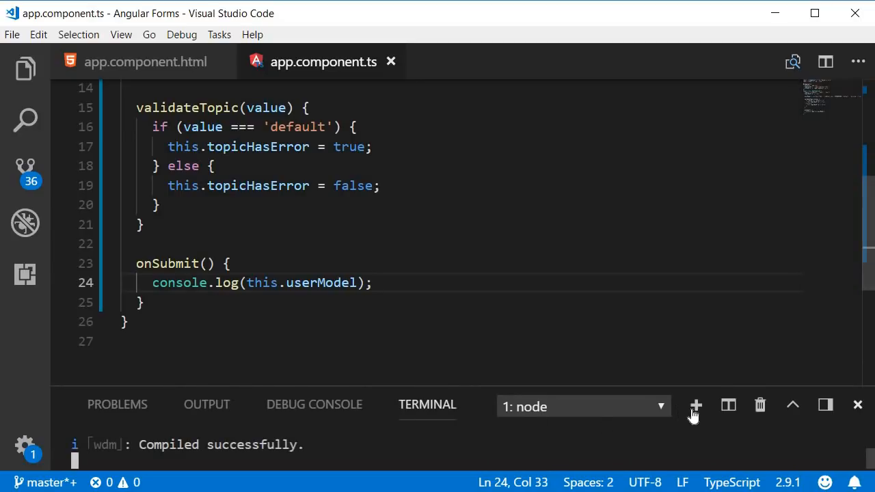
# In a new terminal, cd into tdf and run ng g s enrollment.
pyautogui.click(695, 406)
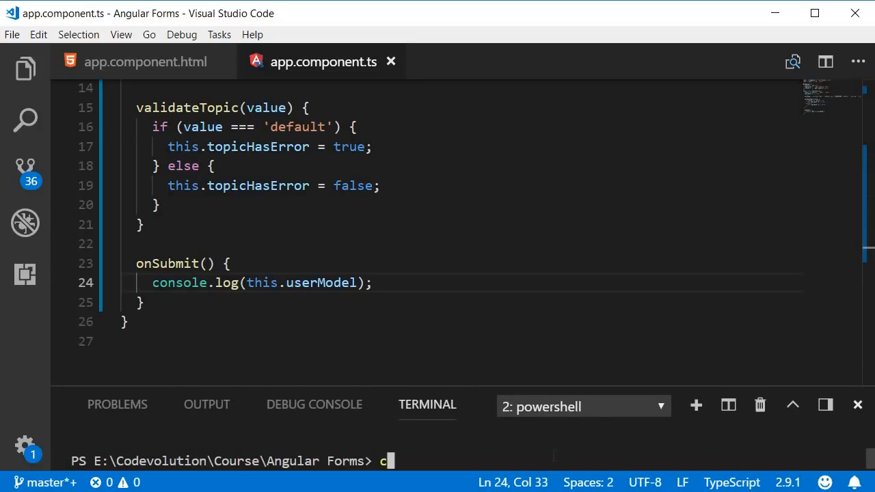
pyautogui.write('d .\\tdf\\')
pyautogui.write('ng g')
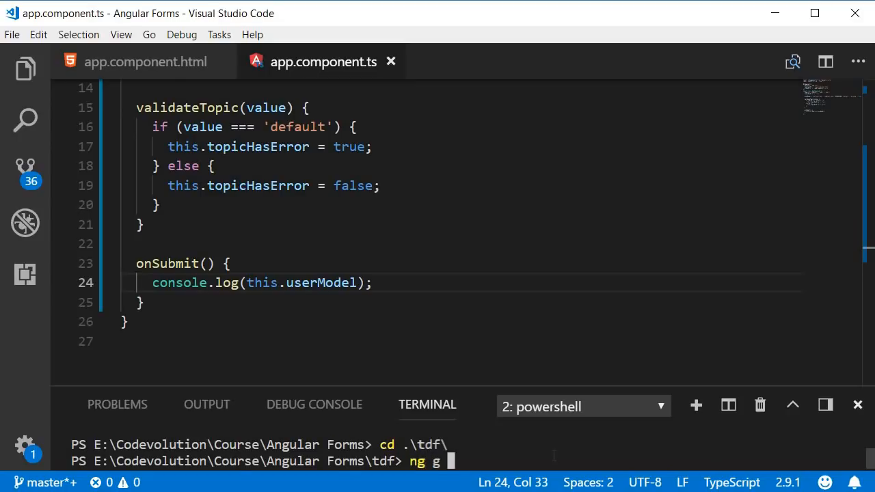
pyautogui.write('s')
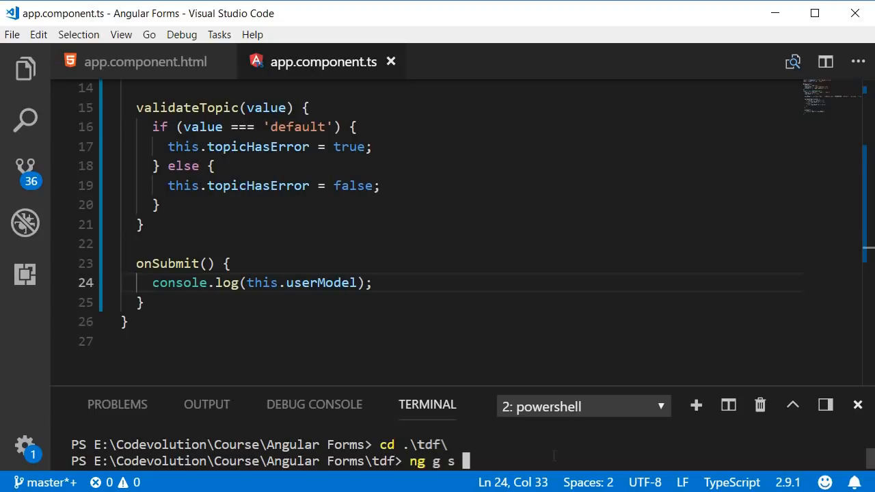
pyautogui.write('enro')
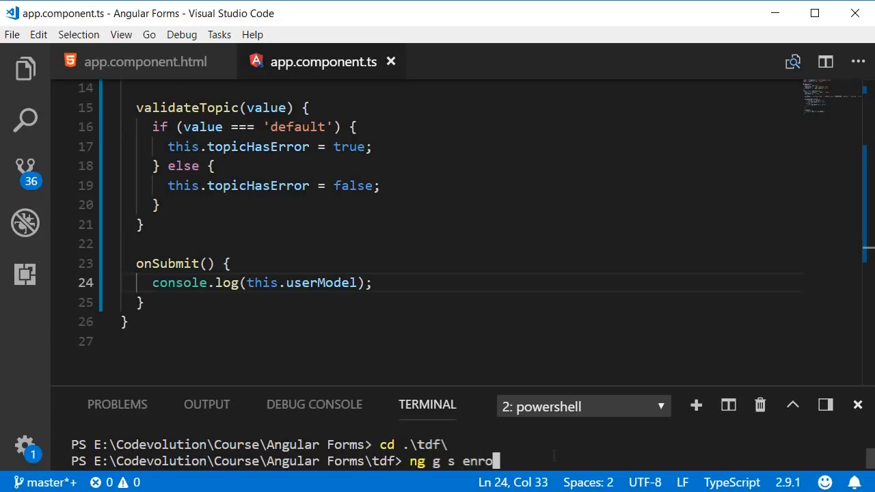
pyautogui.write('llment')
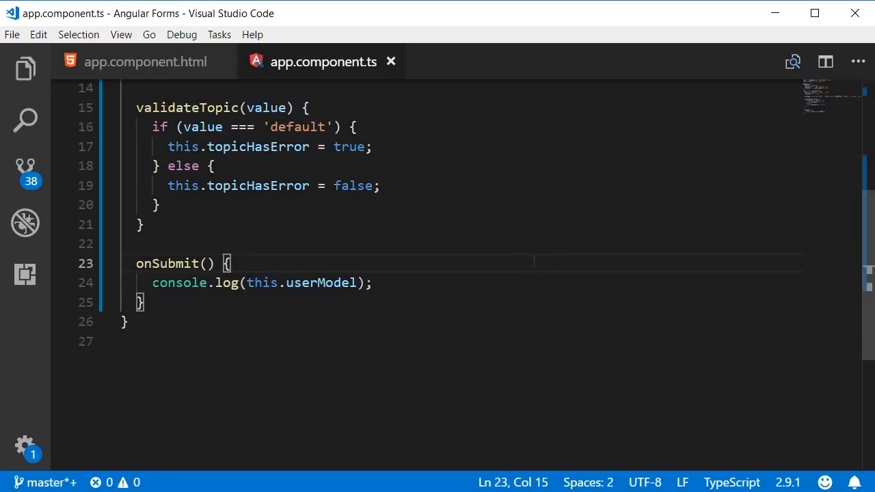
# In enrollment.service.ts, import HttpClient and add constructor parameter private _http: HttpClient.
pyautogui.write('enr')
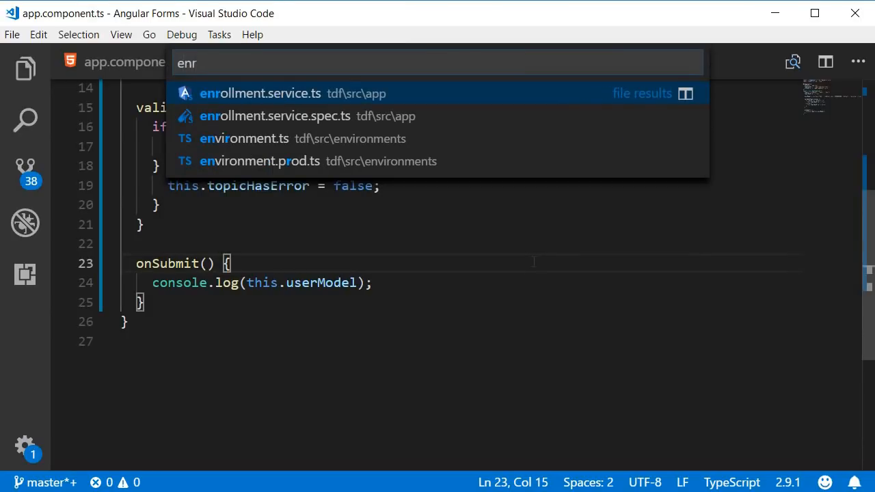
pyautogui.click(260, 93)
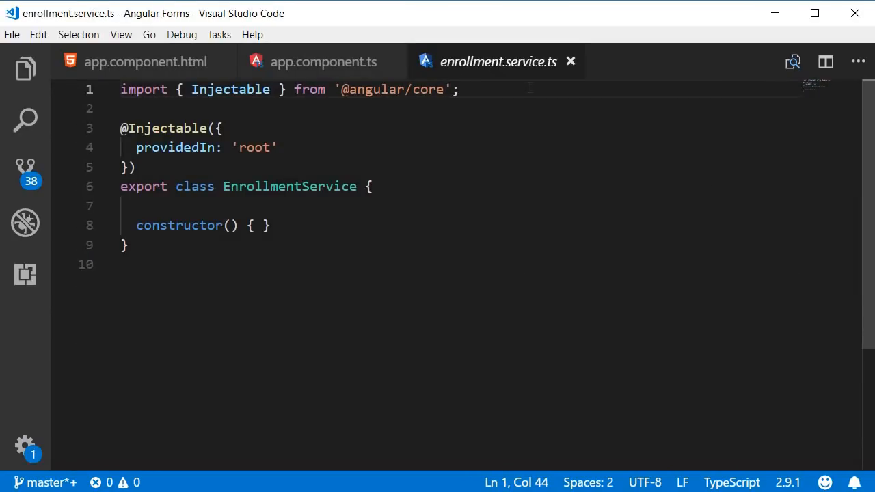
pyautogui.press('Enter')
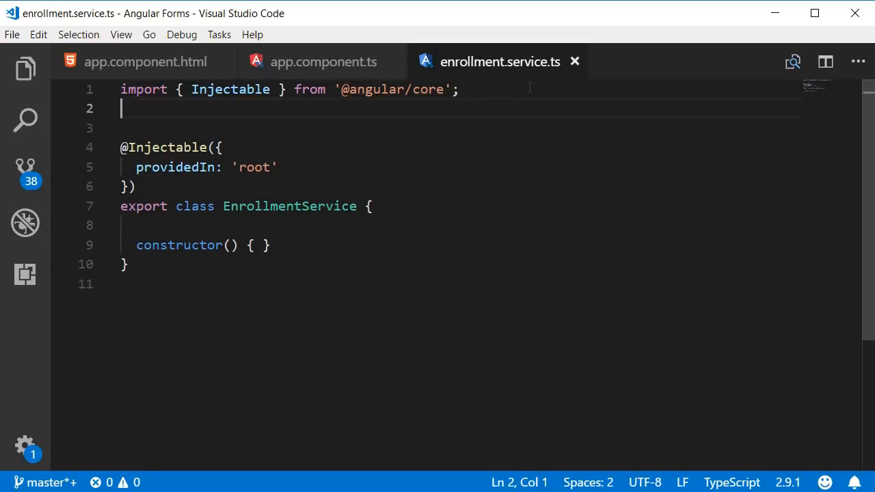
pyautogui.write("import { HttpClient } from '@angular/common/http';")
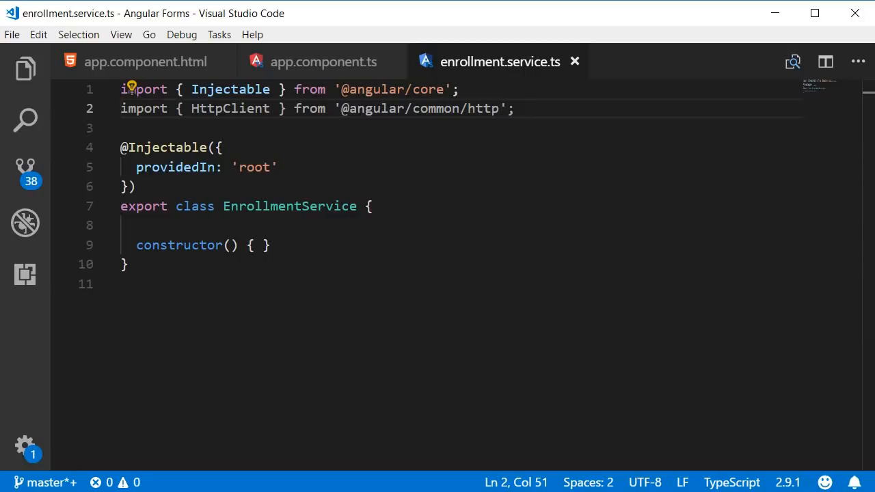
pyautogui.write('private _http: HttpClient')
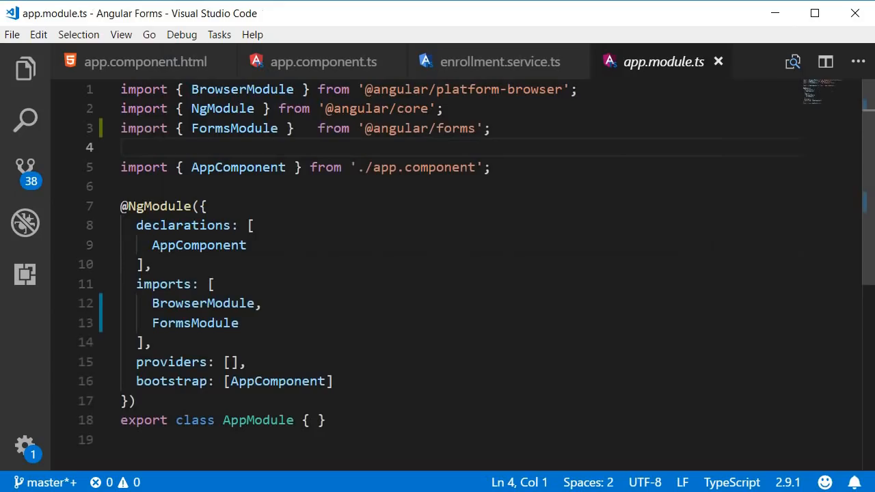
pyautogui.write("import { HttpClientModule } from '@angular/common/http';")
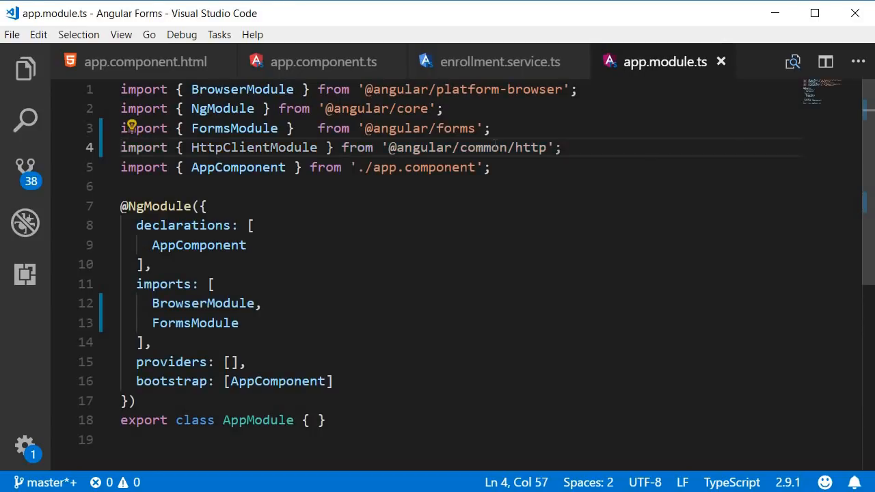
pyautogui.doubleClick(253, 147)
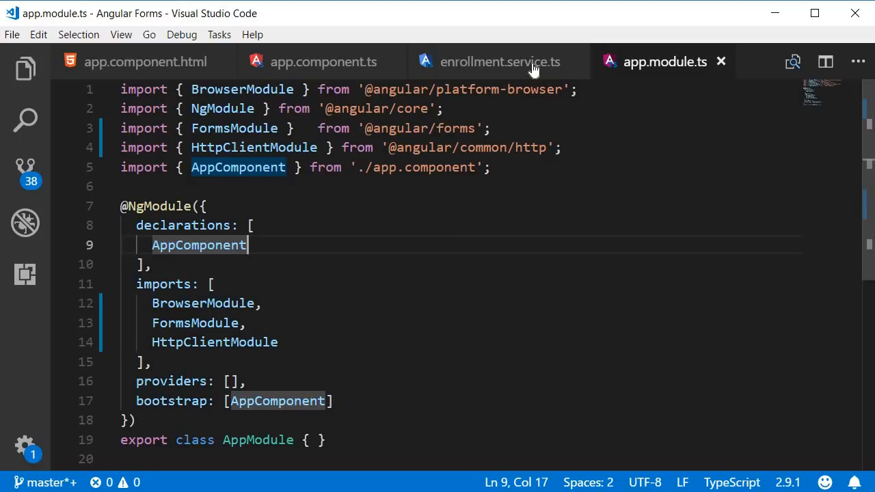
pyautogui.click(500, 62)
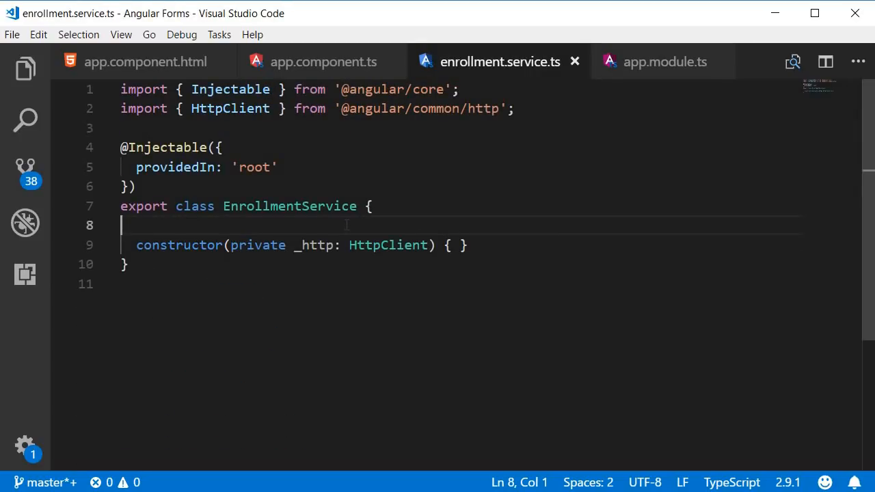
# Add an _url = '' property and an enroll(user: User) method to EnrollmentService.
pyautogui.write('_url =')
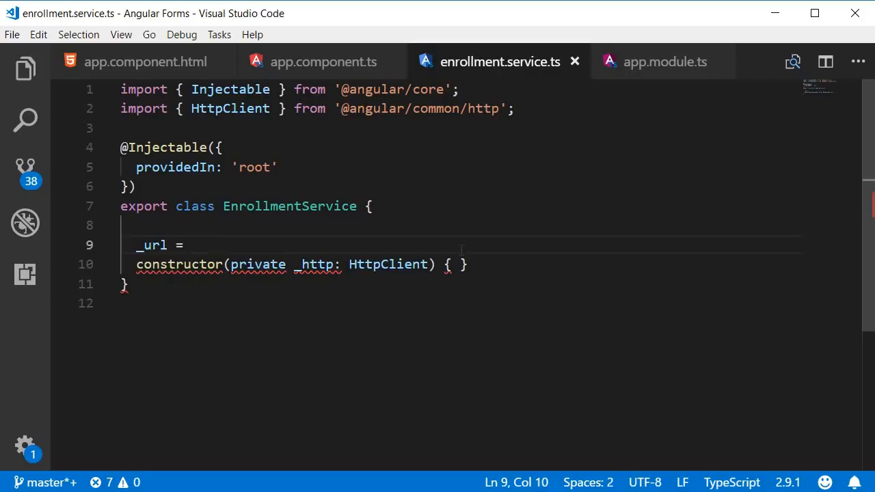
pyautogui.write("''")
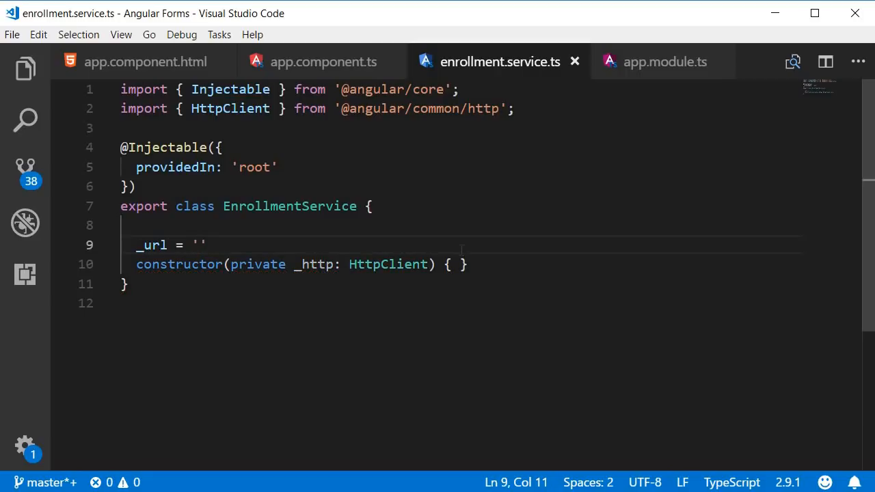
pyautogui.write(';')
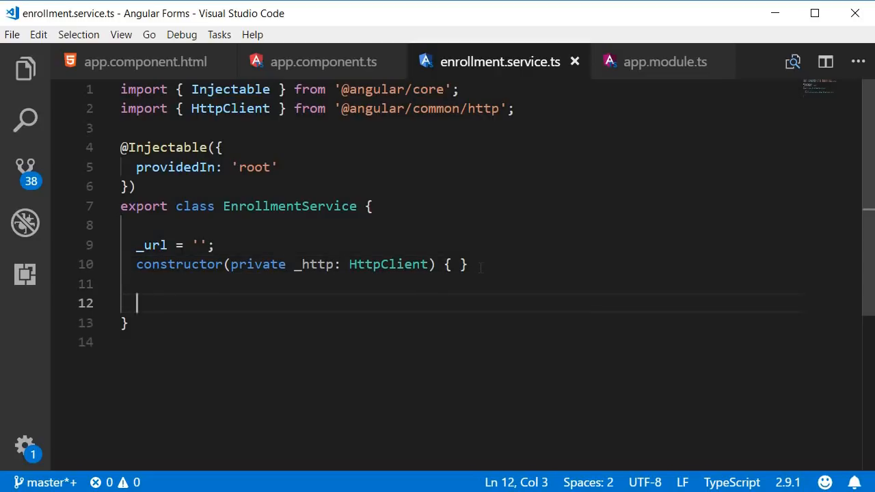
pyautogui.write('enroll() {')
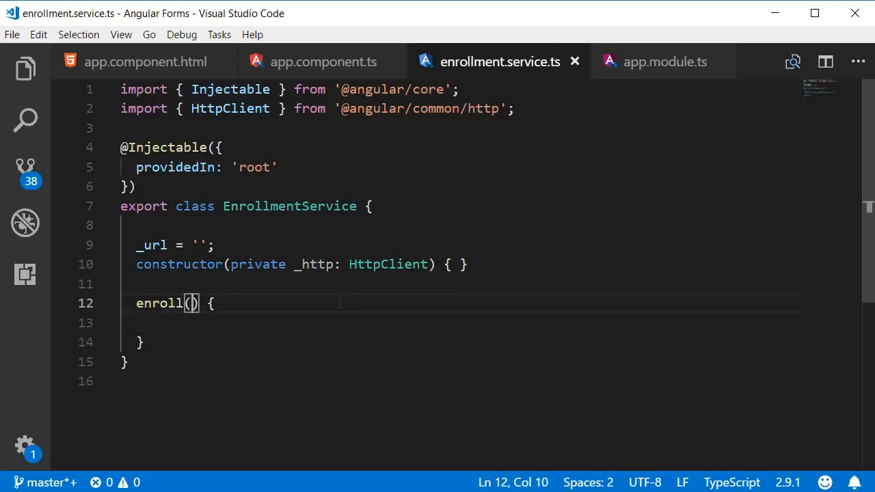
pyautogui.write('uer:')
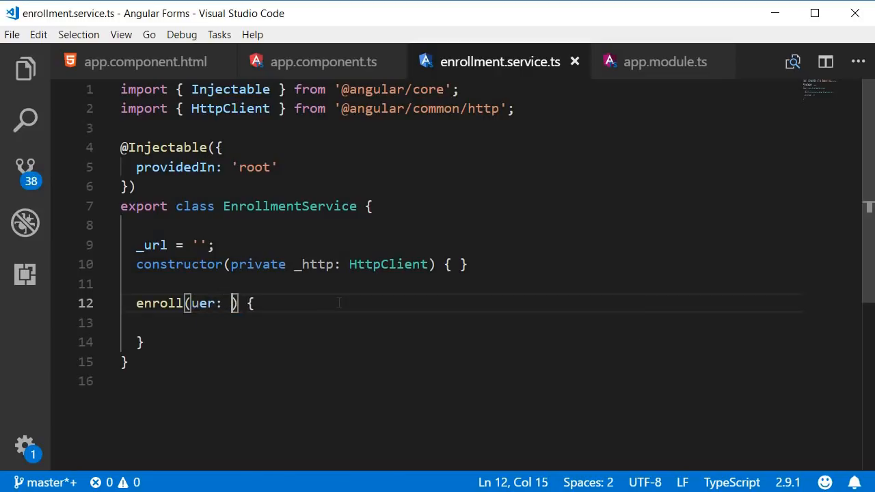
pyautogui.write('User')
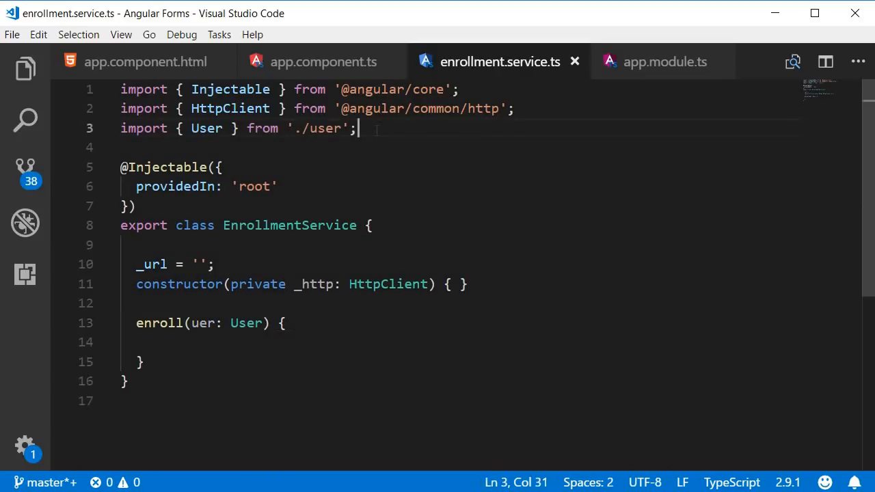
# Fill the enroll body with this._http.post<any>(this._url, user).
pyautogui.click(188, 342)
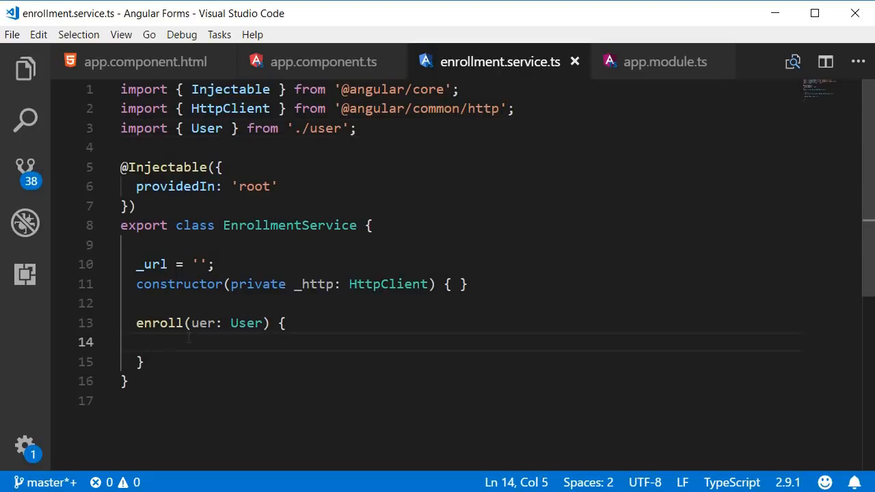
pyautogui.write('this.')
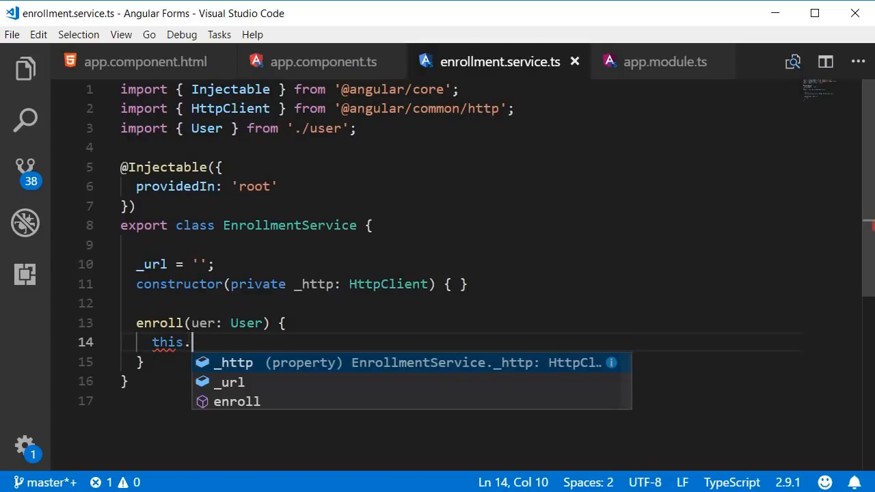
pyautogui.write('_http.')
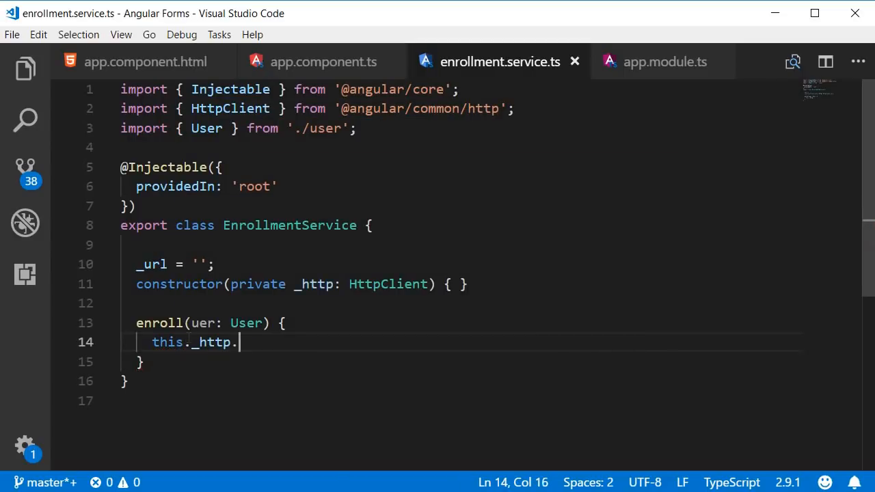
pyautogui.write('post<a')
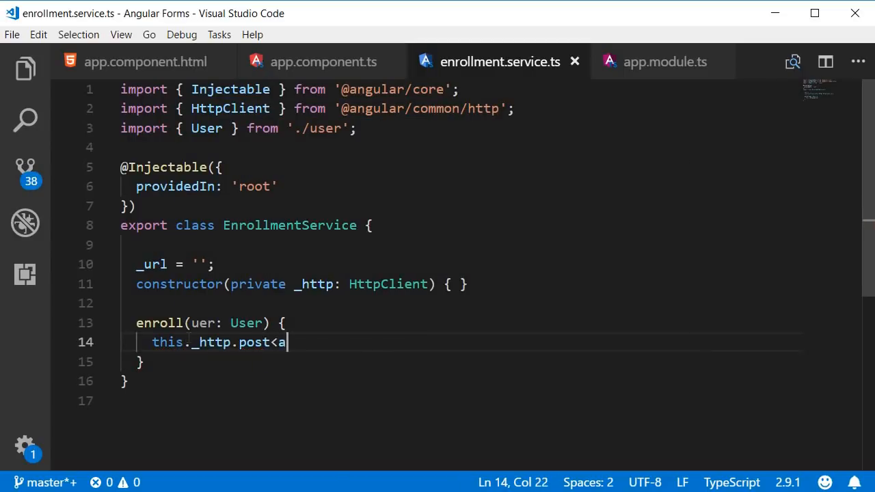
pyautogui.write('ny>')
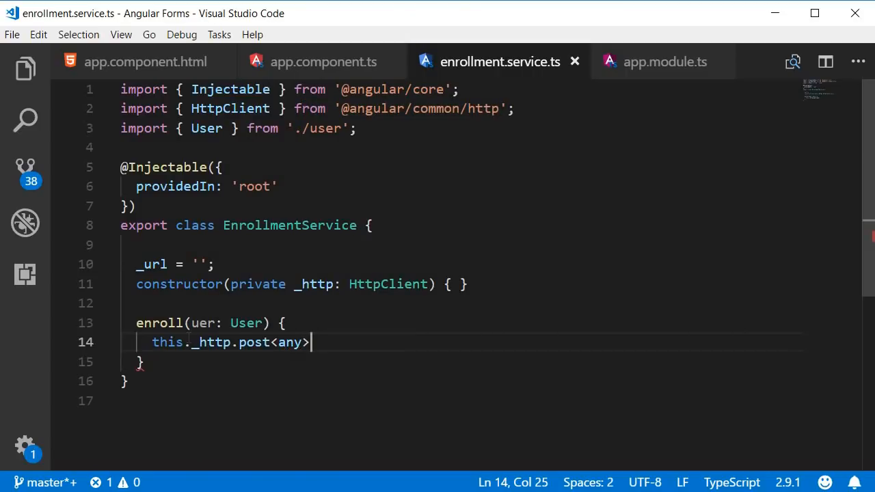
pyautogui.write('(thi')
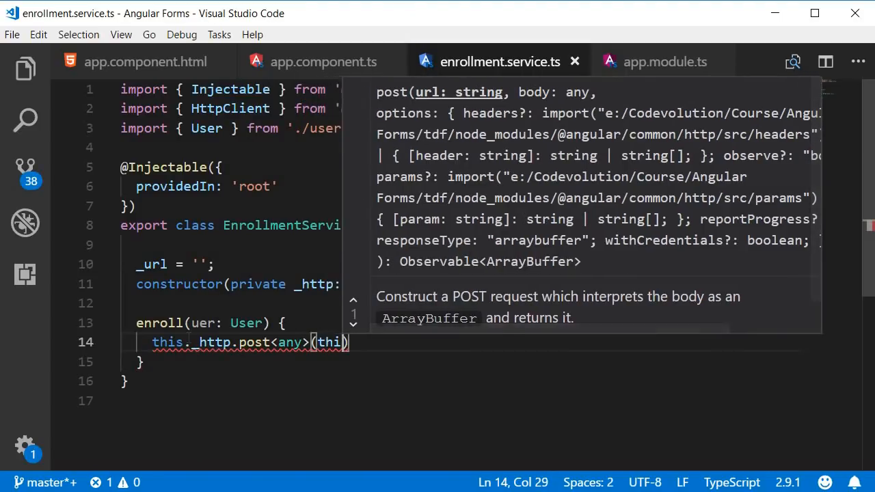
pyautogui.write('._url,')
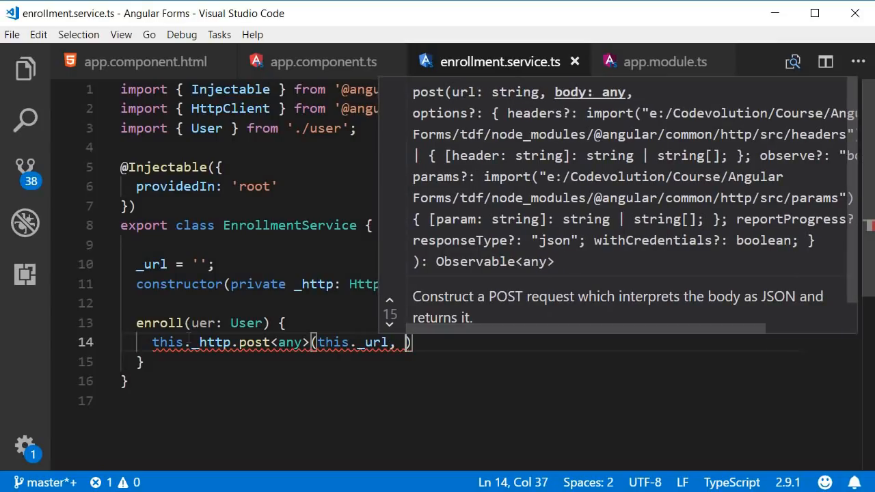
pyautogui.write('user')
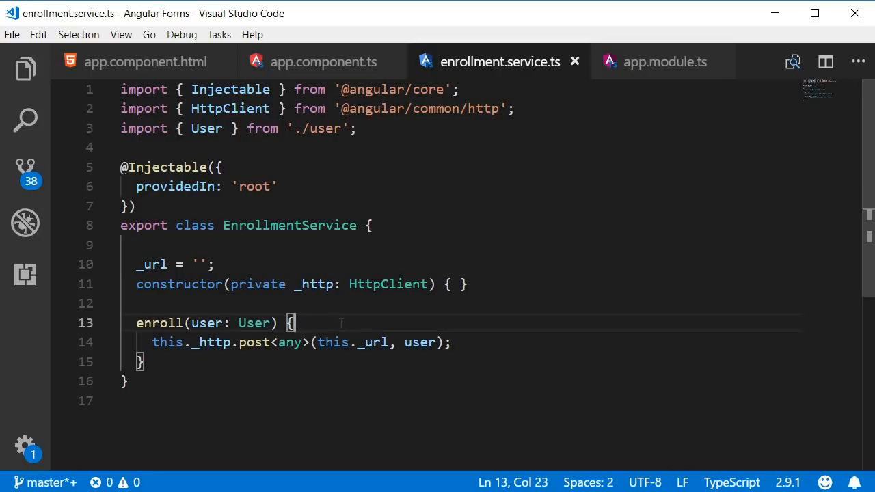
# Change AppComponent's constructor to take private _enrollmentService: EnrollmentService.
pyautogui.click(323, 61)
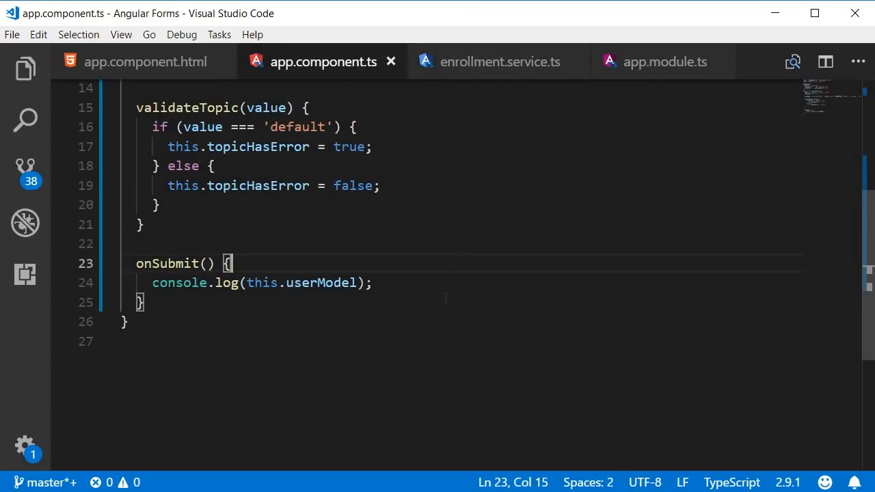
pyautogui.moveTo(448, 323)
pyautogui.write('constructor(private _enrollmentService: EnrollmentService){}')
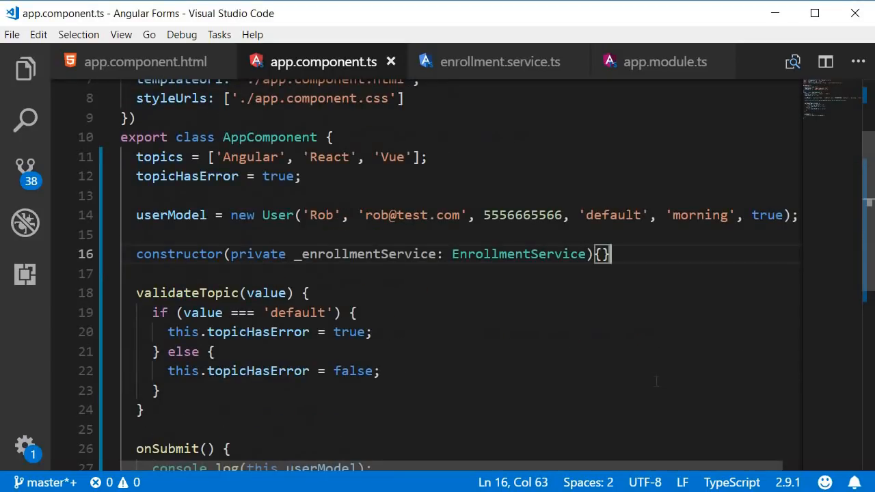
pyautogui.scroll(-3)
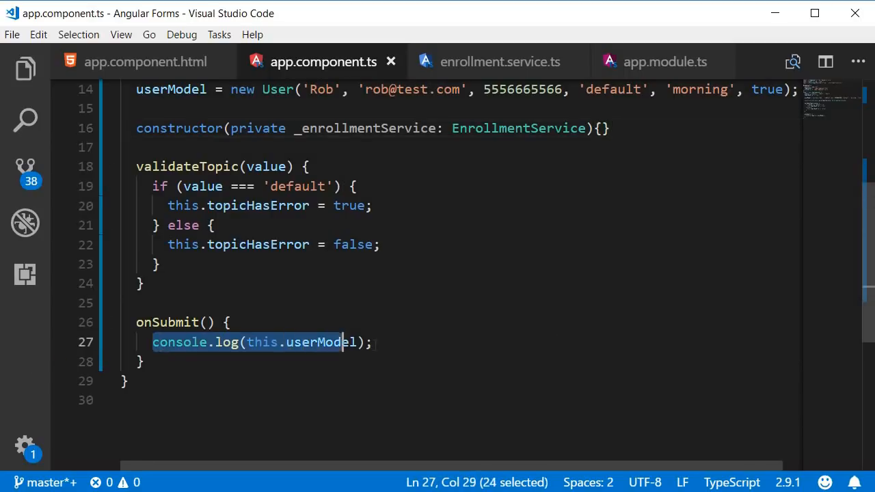
# Call this._enrollmentService.enroll(this.userModel) inside onSubmit.
pyautogui.write('thi')
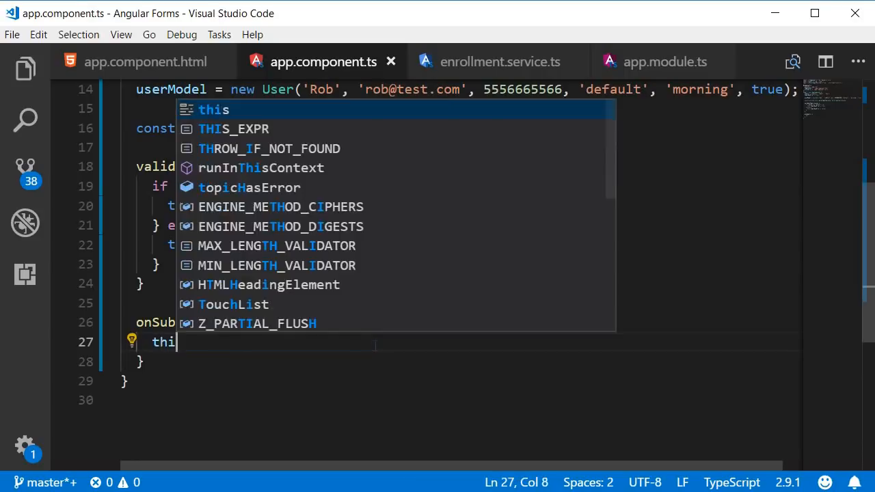
pyautogui.write('s._enrollmentService')
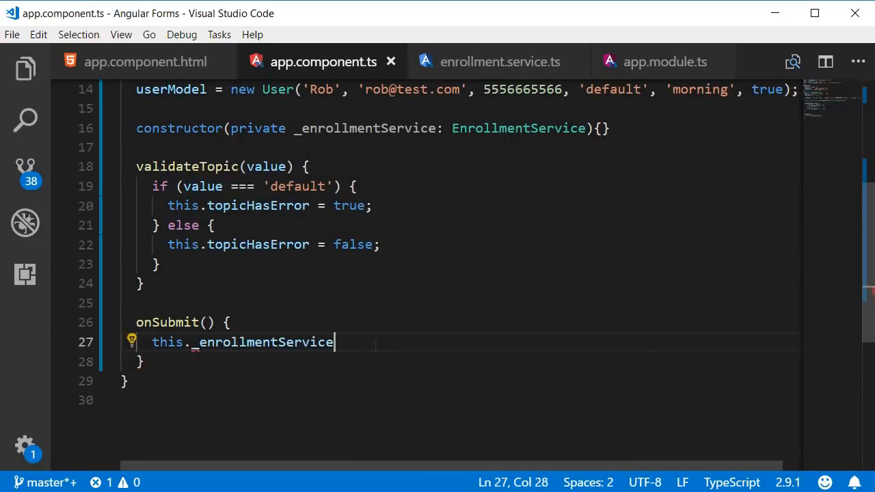
pyautogui.write('.e')
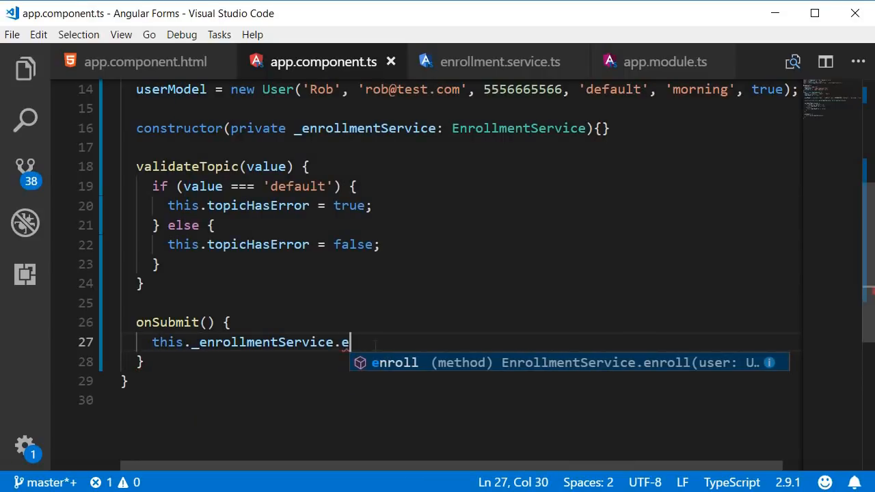
pyautogui.write('nroll(this.userModel')
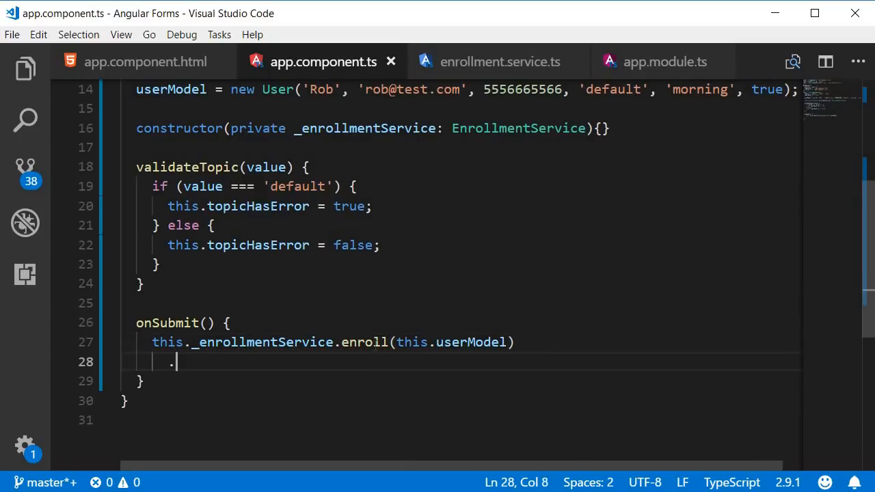
# Subscribe to the result, logging 'Success!' with data and 'Error!' with error.
pyautogui.write('subscribe(')
pyautogui.write('data =>')
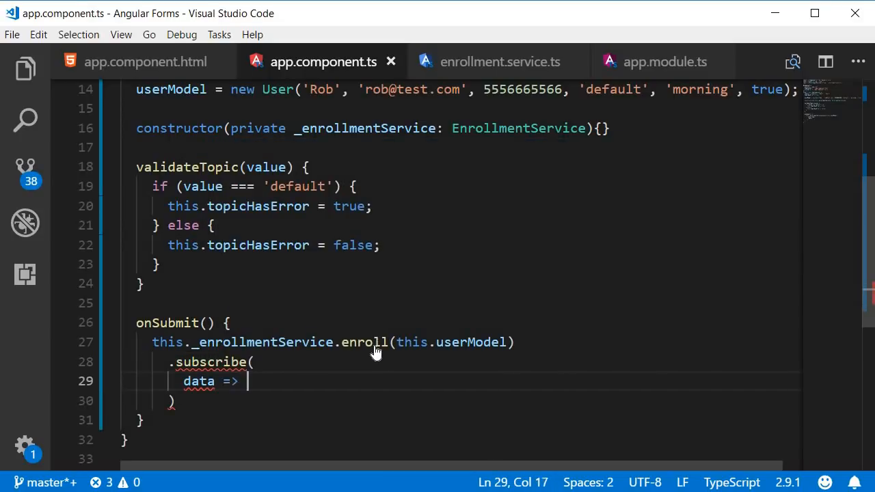
pyautogui.write('console.log')
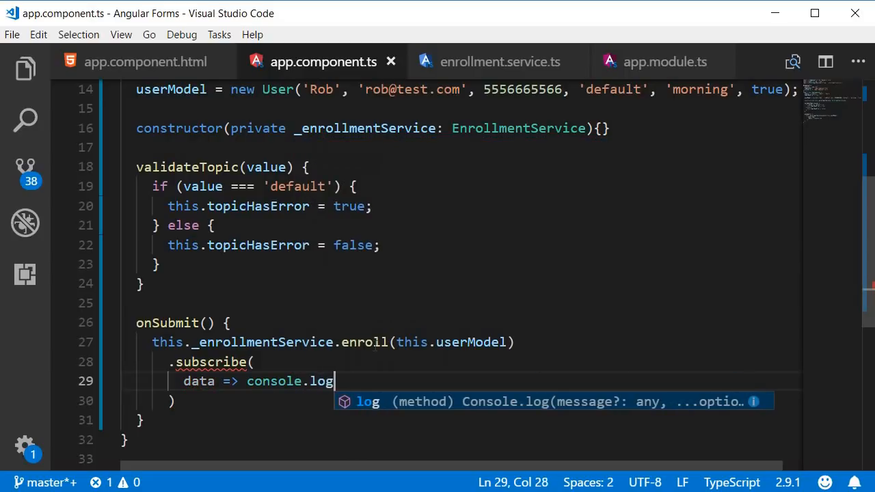
pyautogui.write("('Success'")
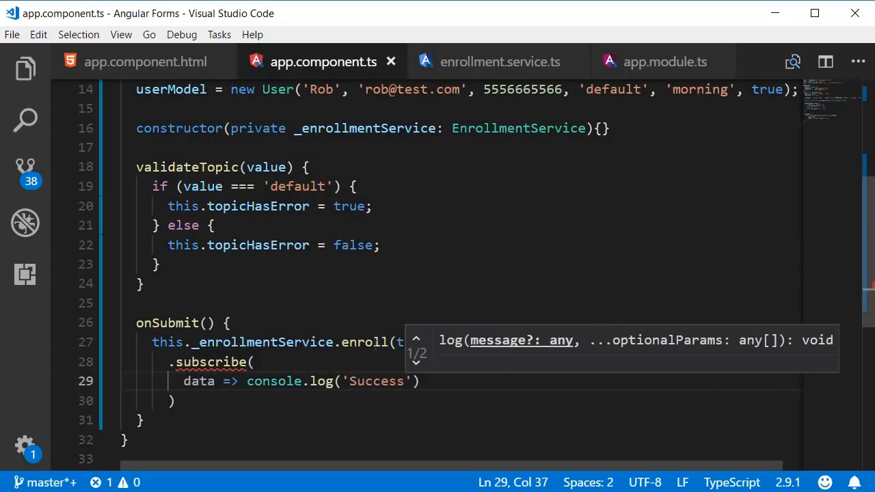
pyautogui.write('!,')
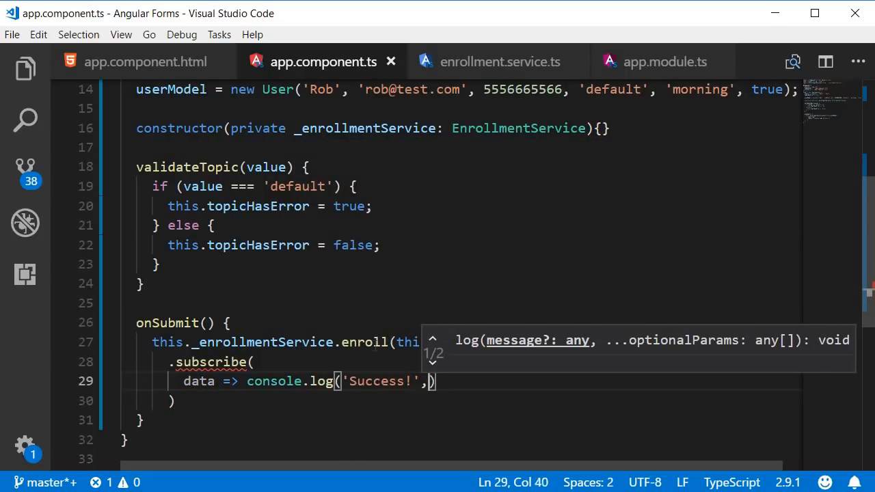
pyautogui.write('data')
pyautogui.write("error => console.error('Erro")
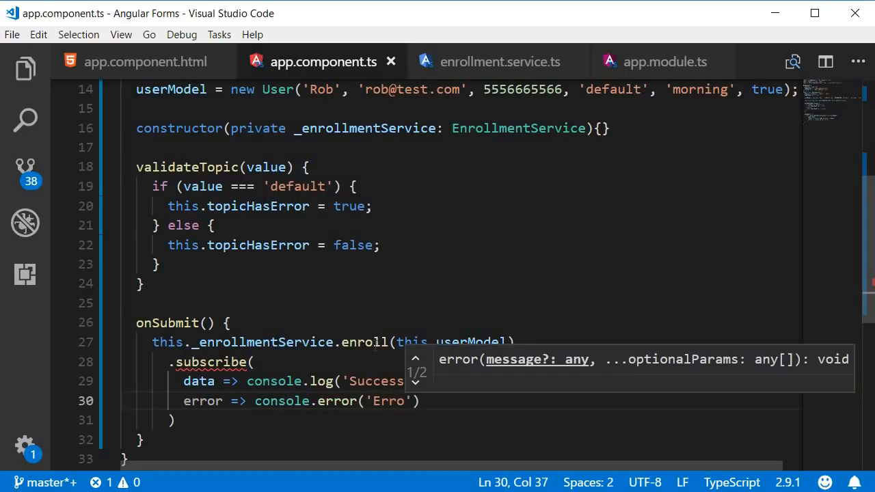
pyautogui.write("', error")
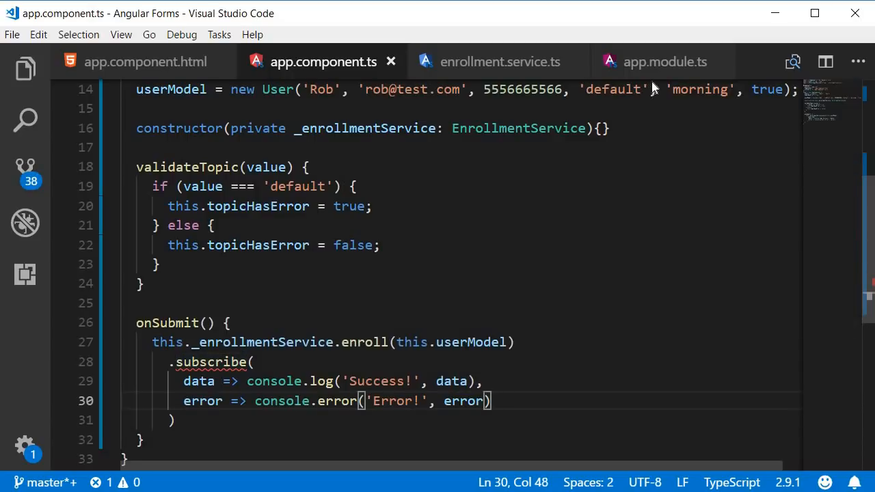
# Add return before this._http.post in the service's enroll method.
pyautogui.click(499, 62)
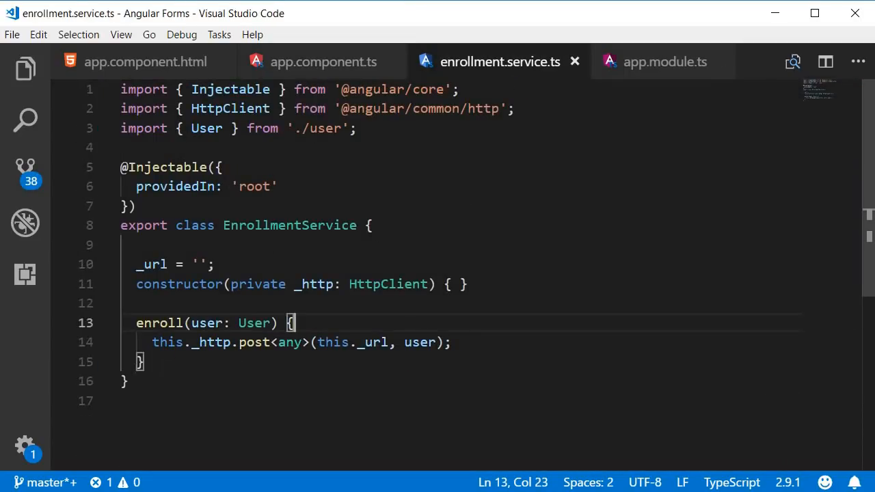
pyautogui.click(167, 342)
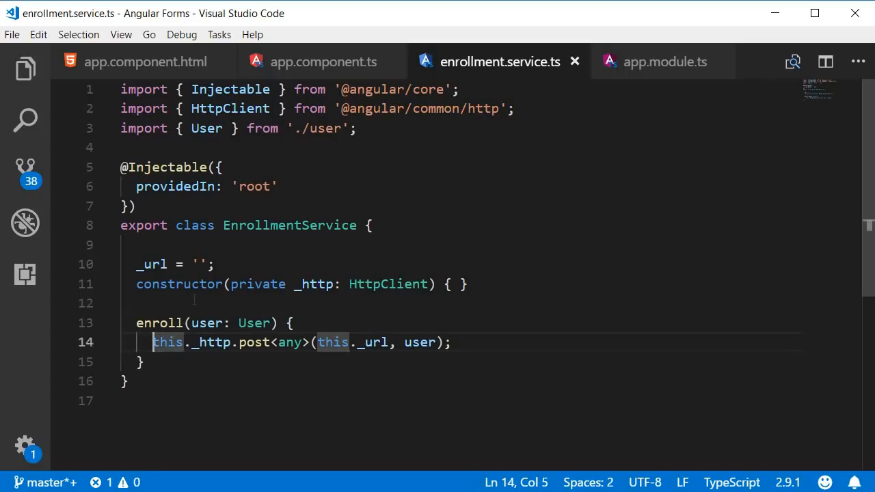
pyautogui.write('return')
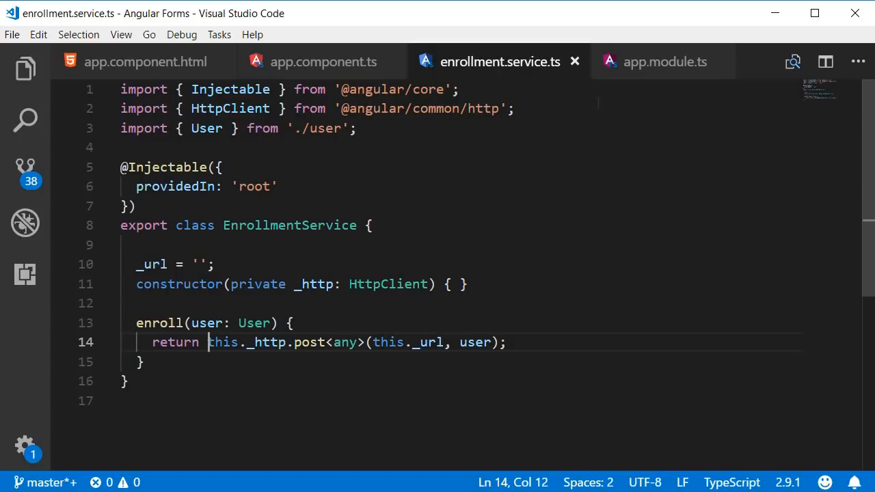
pyautogui.click(323, 61)
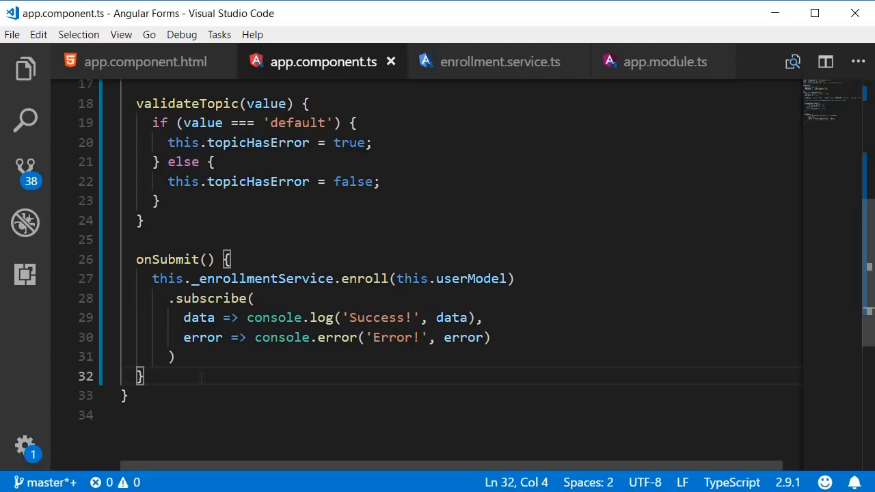
pyautogui.moveTo(181, 75)
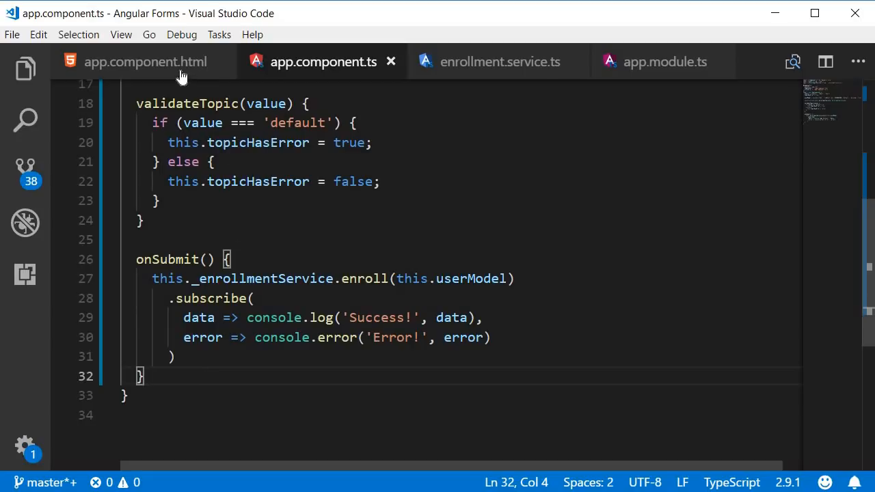
# Trace (ngSubmit)=onSubmit() to the enroll call, then to the user POST in enrollment.service.ts.
pyautogui.click(144, 62)
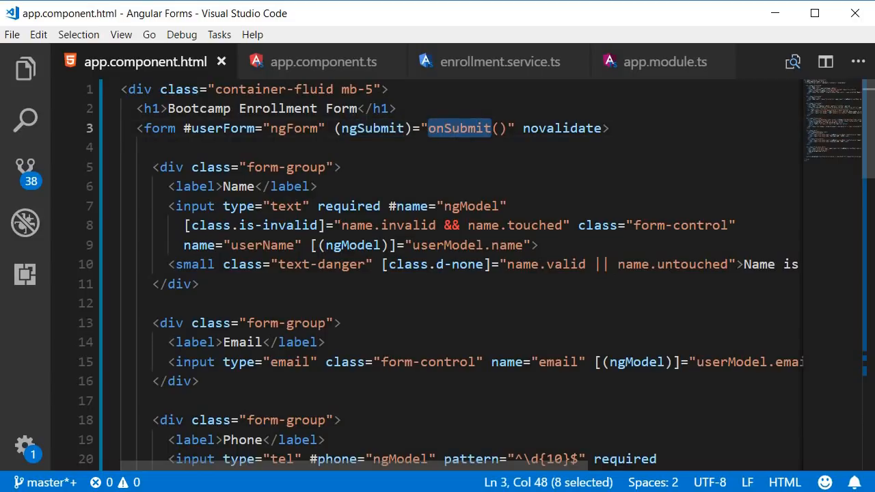
pyautogui.click(322, 61)
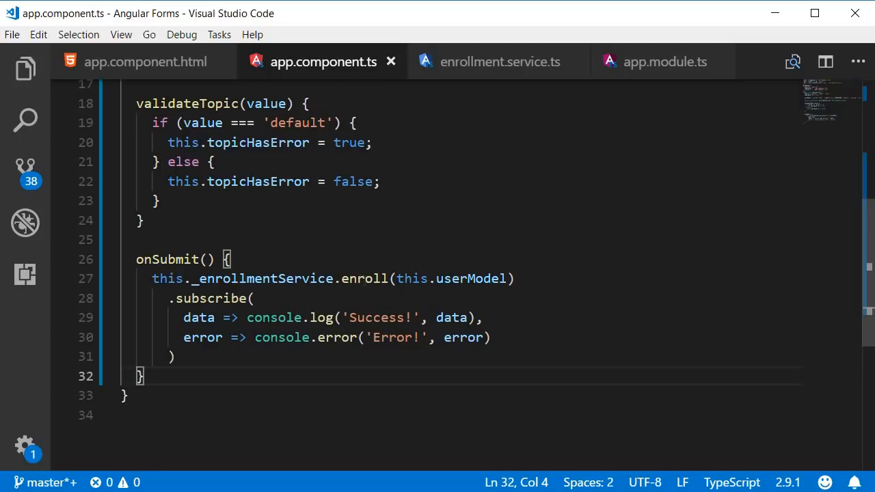
pyautogui.doubleClick(365, 278)
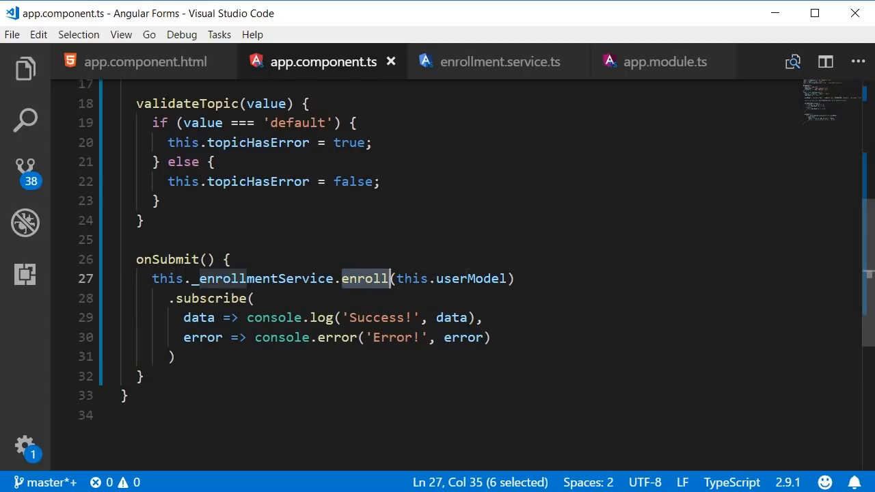
pyautogui.moveTo(470, 278)
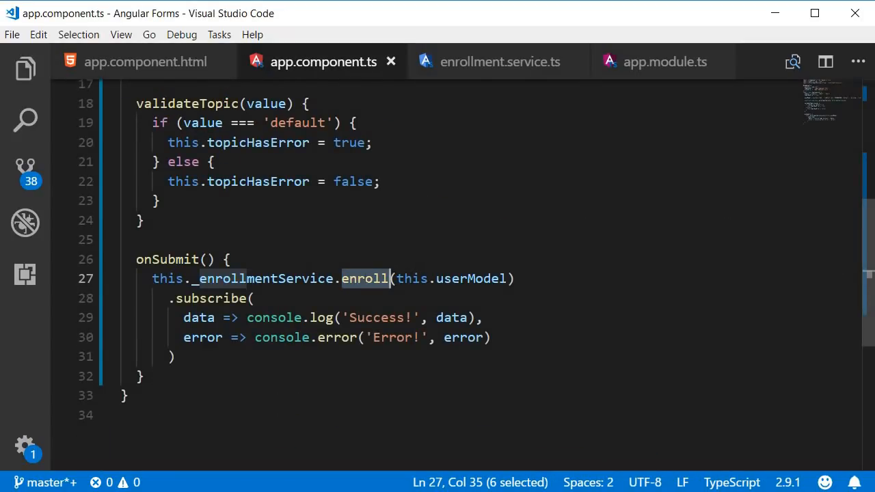
pyautogui.moveTo(496, 62)
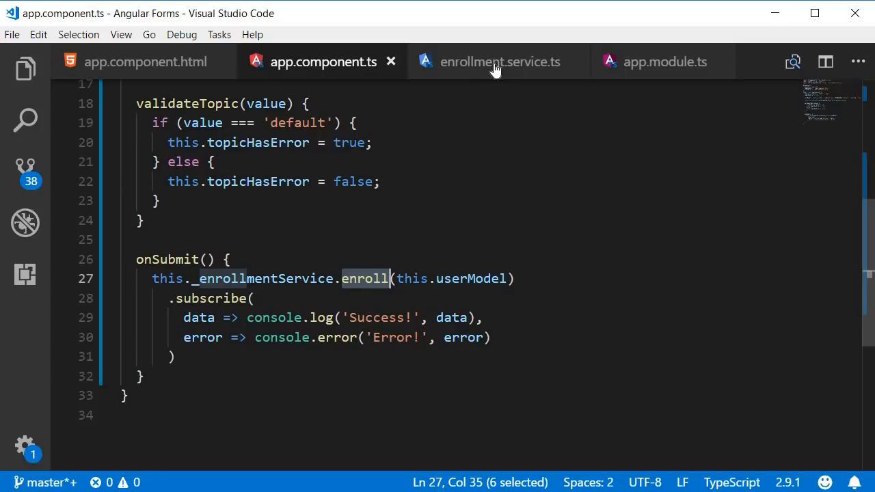
pyautogui.click(500, 62)
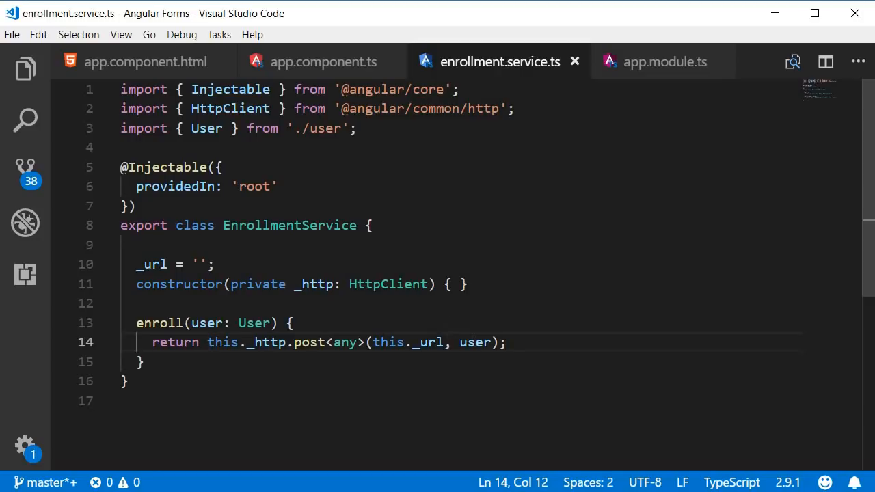
pyautogui.doubleClick(474, 342)
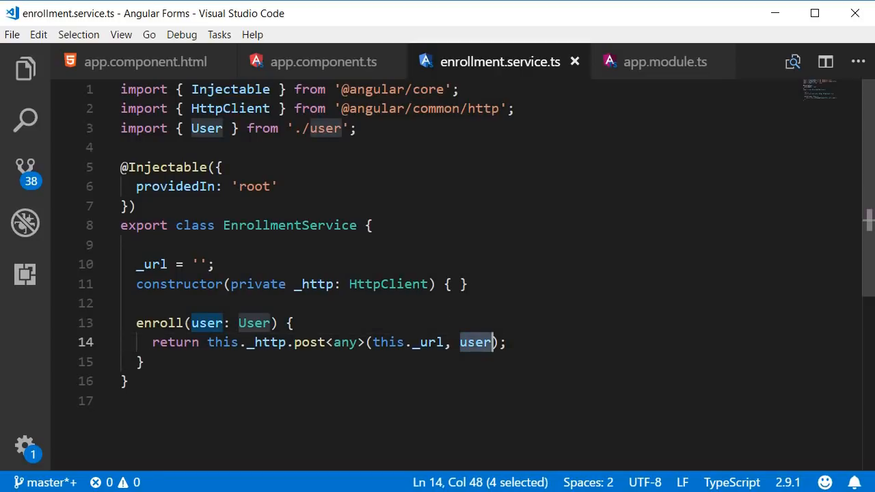